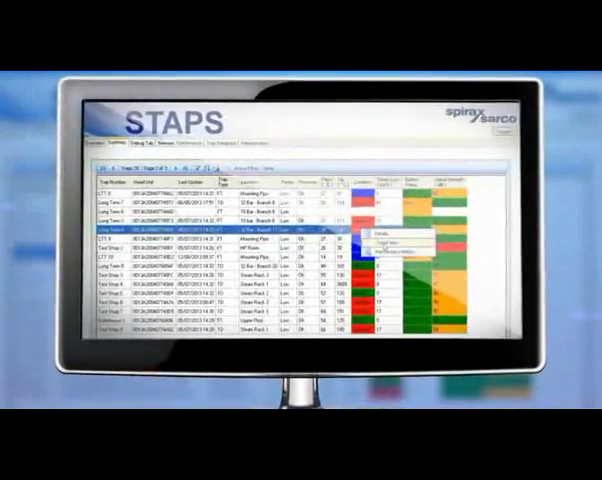
# Step: Show the temperature trend graphs for the chosen steam trap over the status table
pyautogui.click(390, 244)
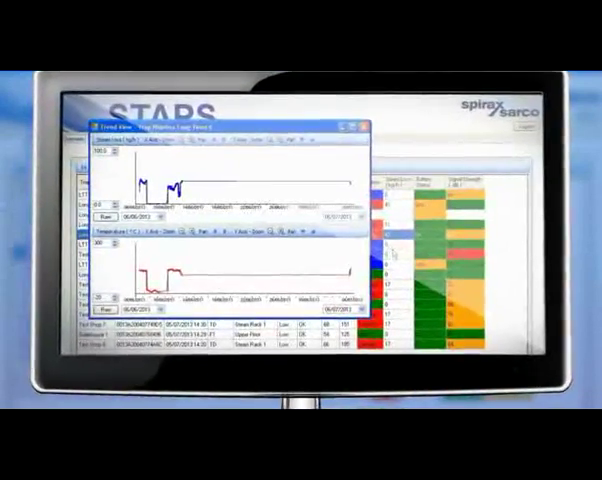